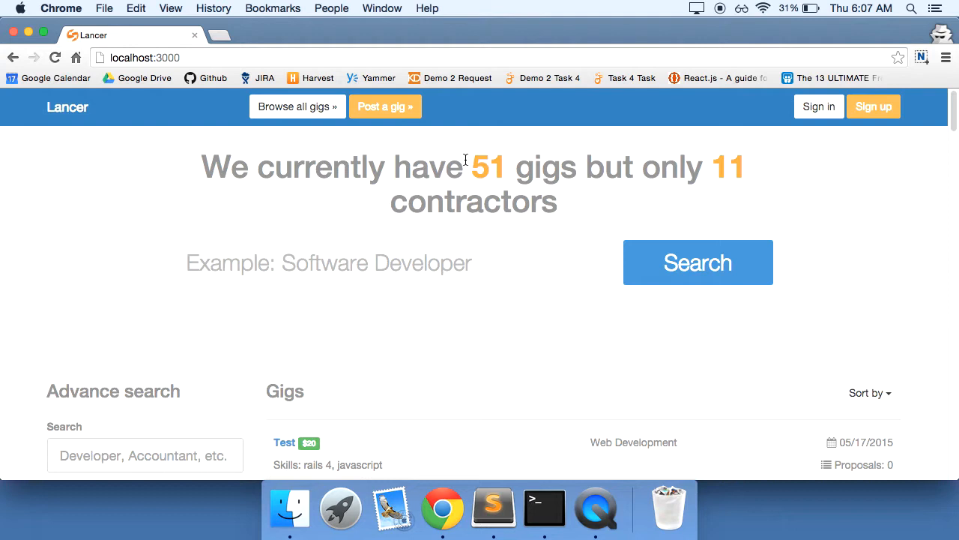
{"action": "mouse_move", "coordinate": [761, 126]}
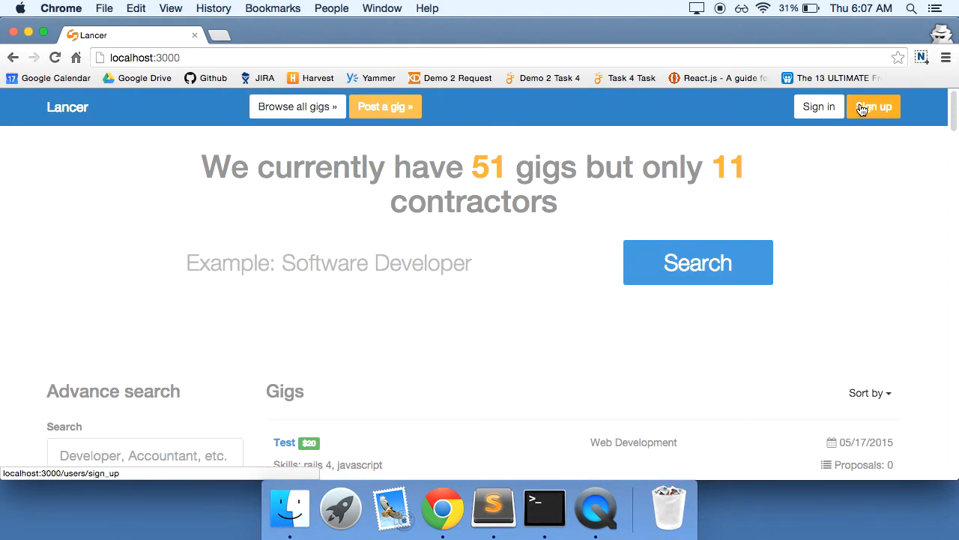
- Browse the gigs list and look over one of the listed gigs
{"action": "scroll", "scroll_direction": "down", "scroll_amount": 3}
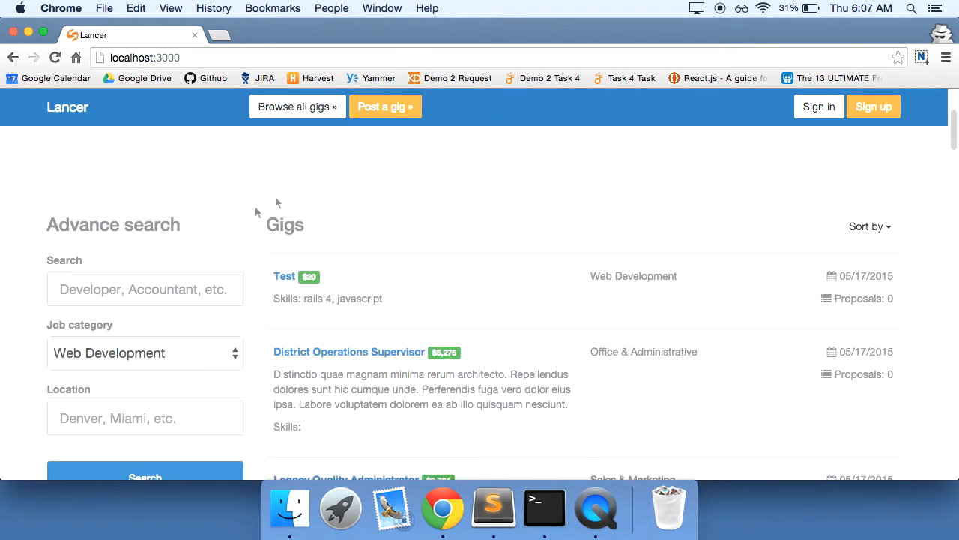
{"action": "mouse_move", "coordinate": [159, 367]}
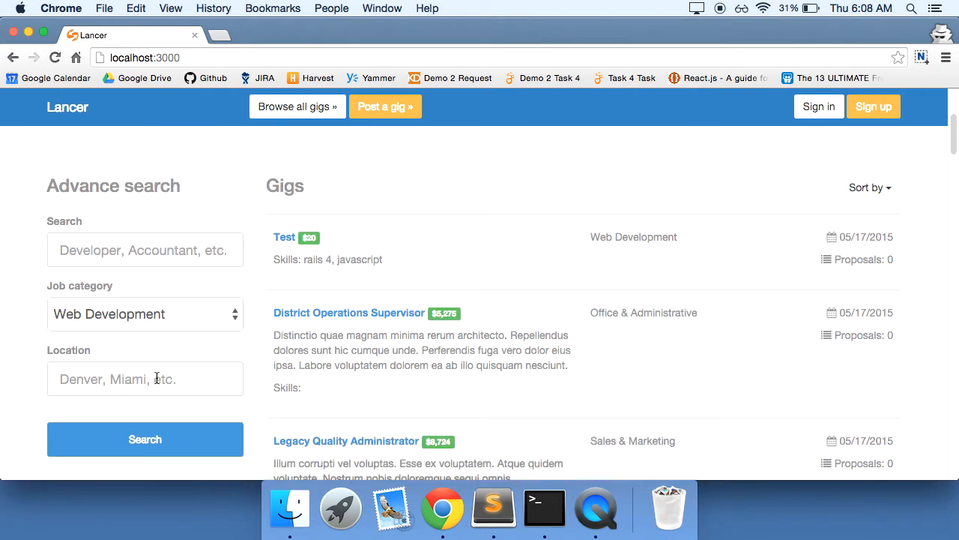
{"action": "mouse_move", "coordinate": [863, 189]}
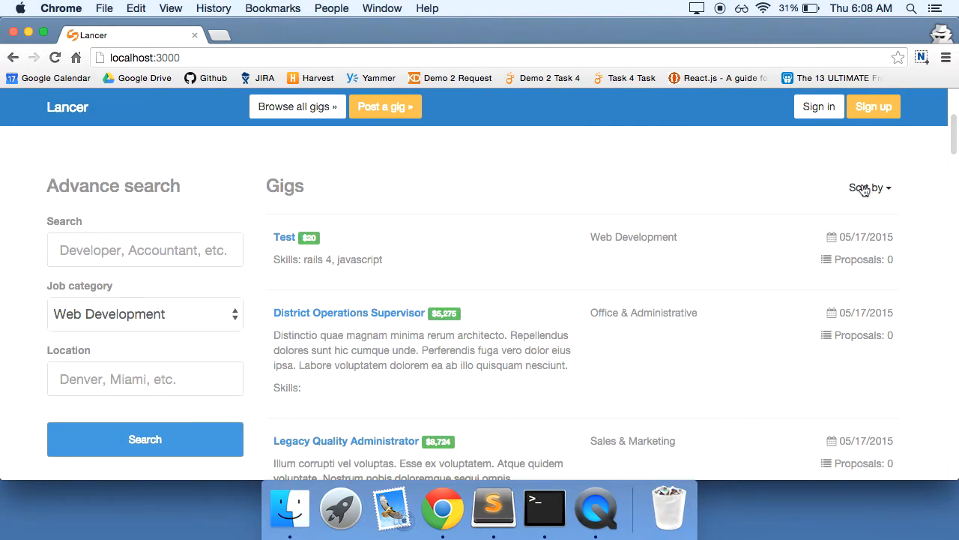
{"action": "left_click", "coordinate": [869, 187]}
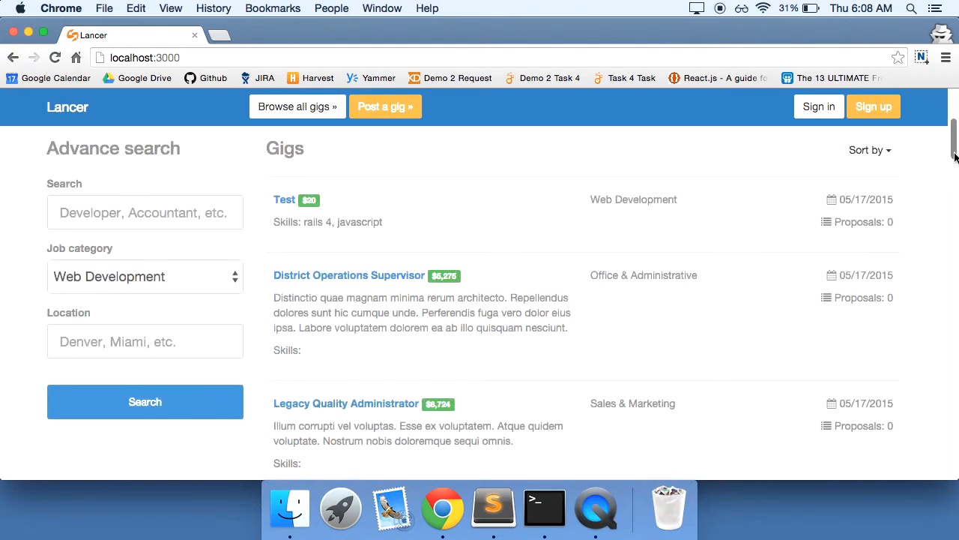
{"action": "scroll", "scroll_direction": "down", "scroll_amount": 3}
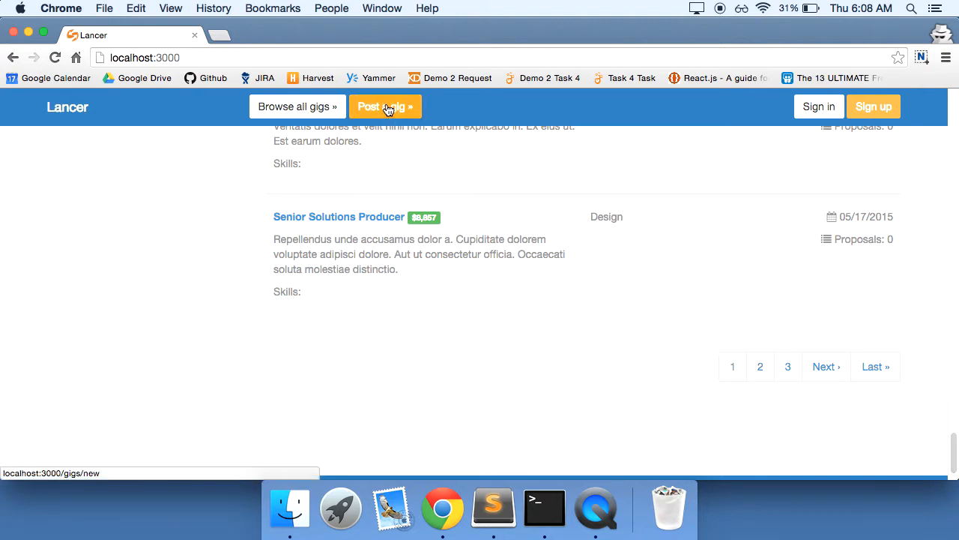
{"action": "left_click", "coordinate": [385, 105]}
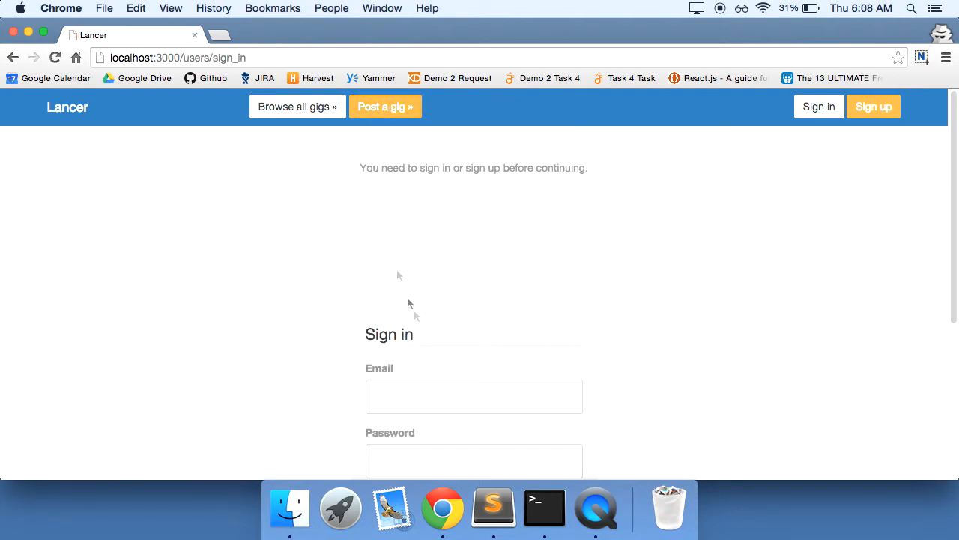
{"action": "type", "text": "bob@exam"}
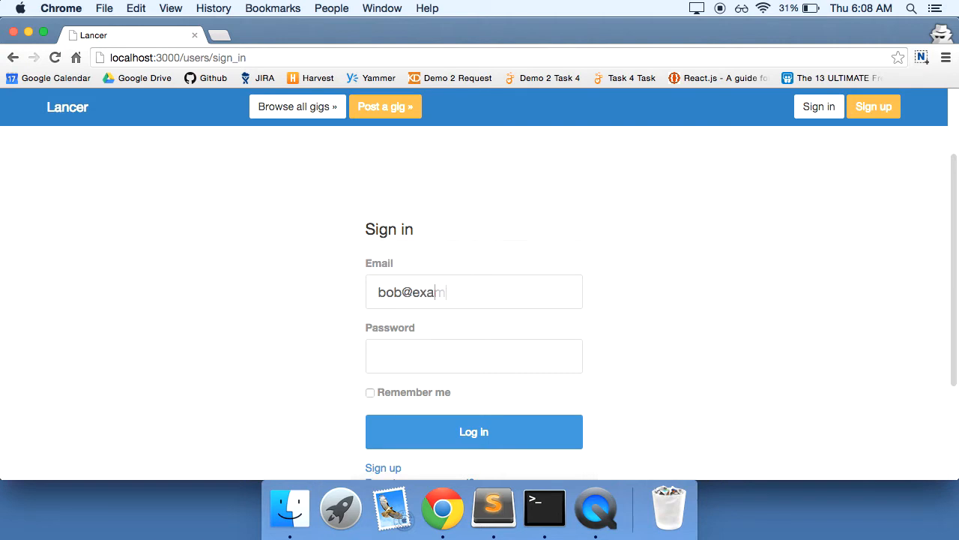
{"action": "type", "text": "password"}
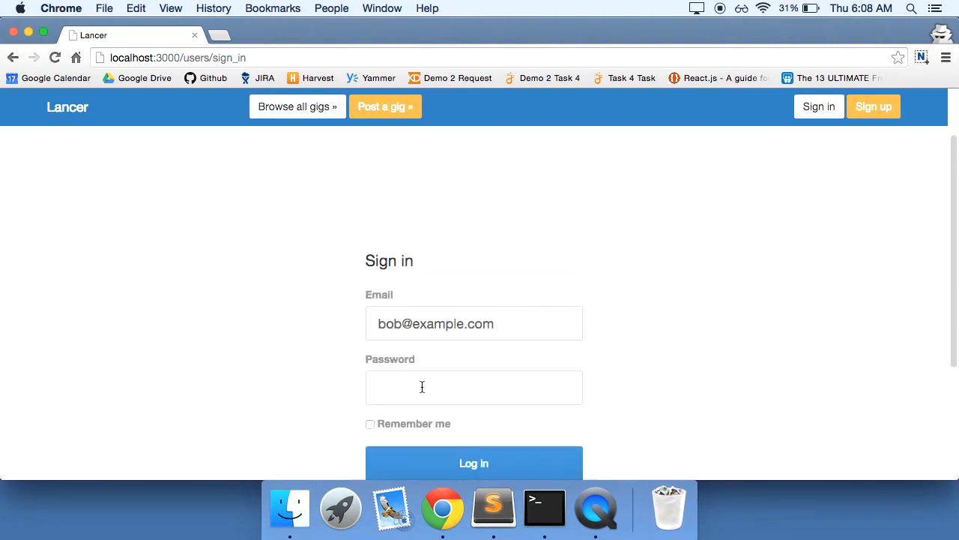
{"action": "left_click", "coordinate": [474, 461]}
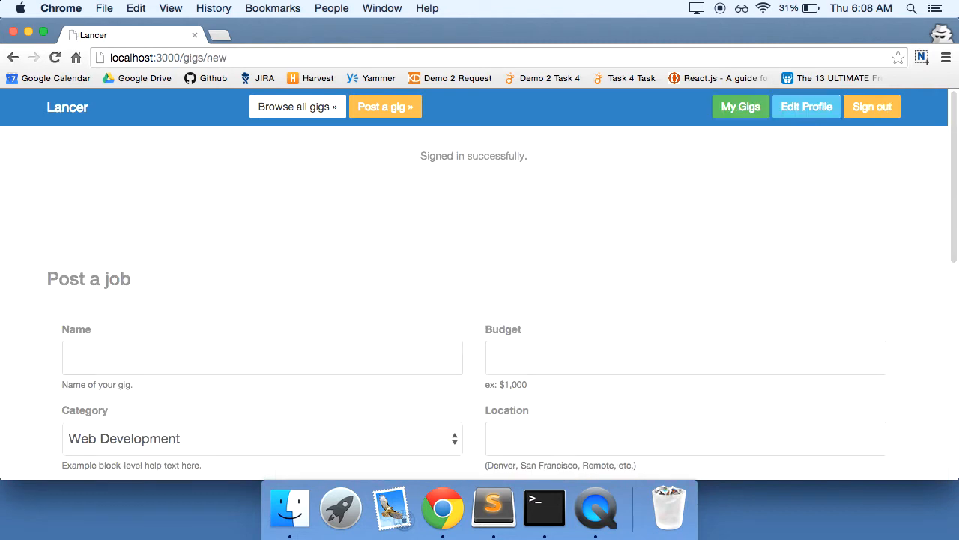
- Fill the required-skills box with 'rails, javascript, ruby'
{"action": "scroll", "scroll_direction": "down", "scroll_amount": 3}
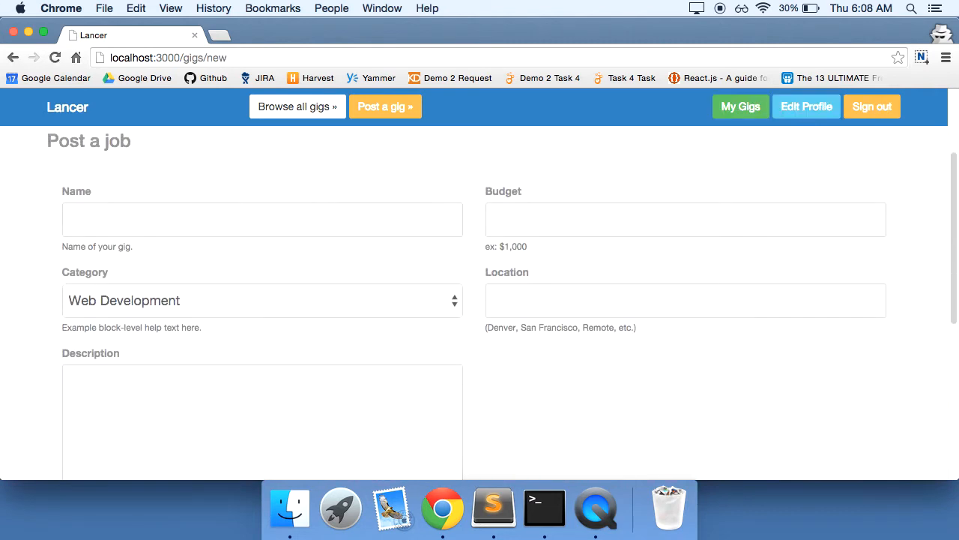
{"action": "scroll", "scroll_direction": "down", "scroll_amount": 3}
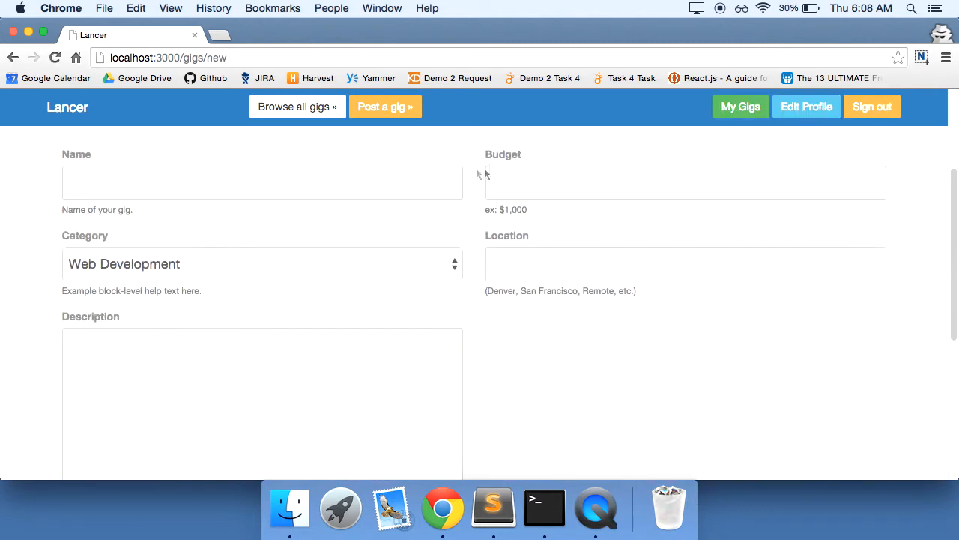
{"action": "mouse_move", "coordinate": [407, 273]}
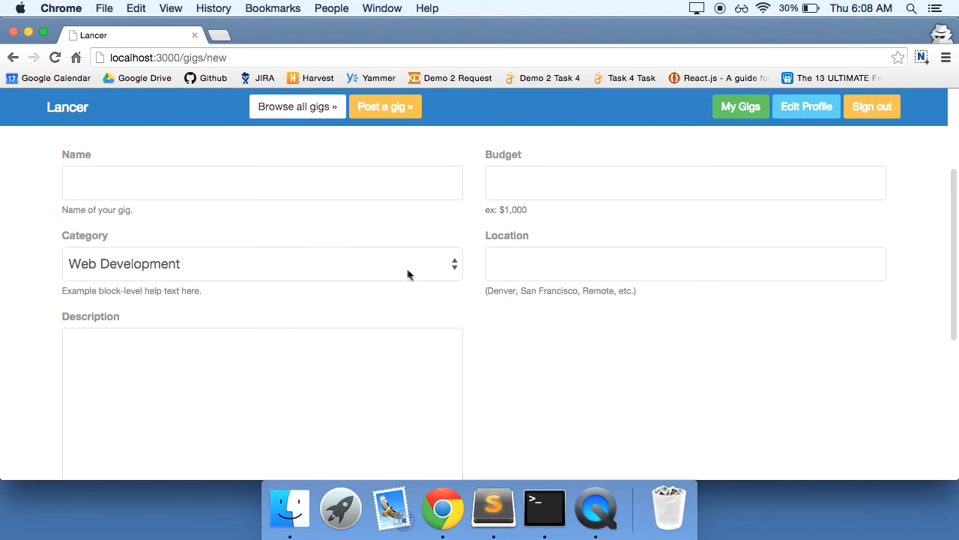
{"action": "scroll", "scroll_direction": "down", "scroll_amount": 3}
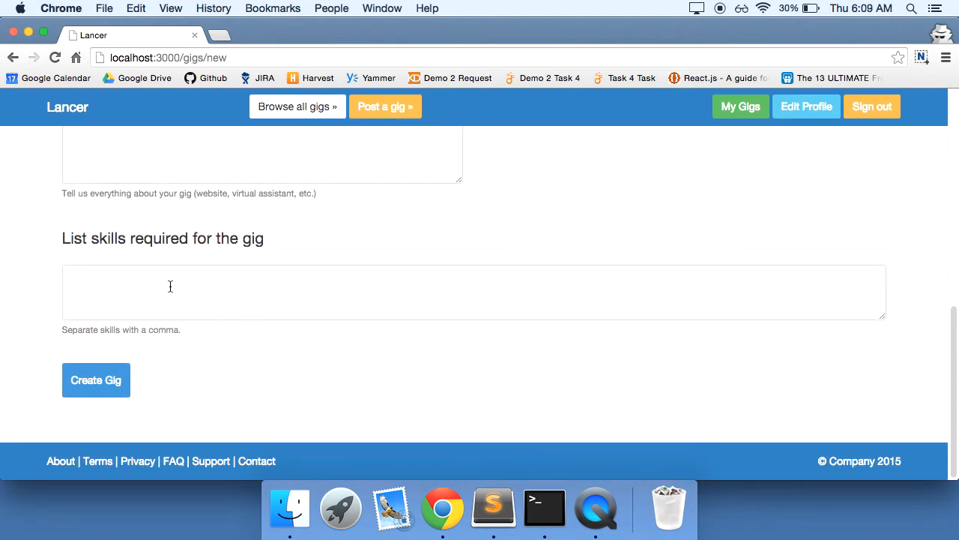
{"action": "type", "text": "rails, javascript, ruby,"}
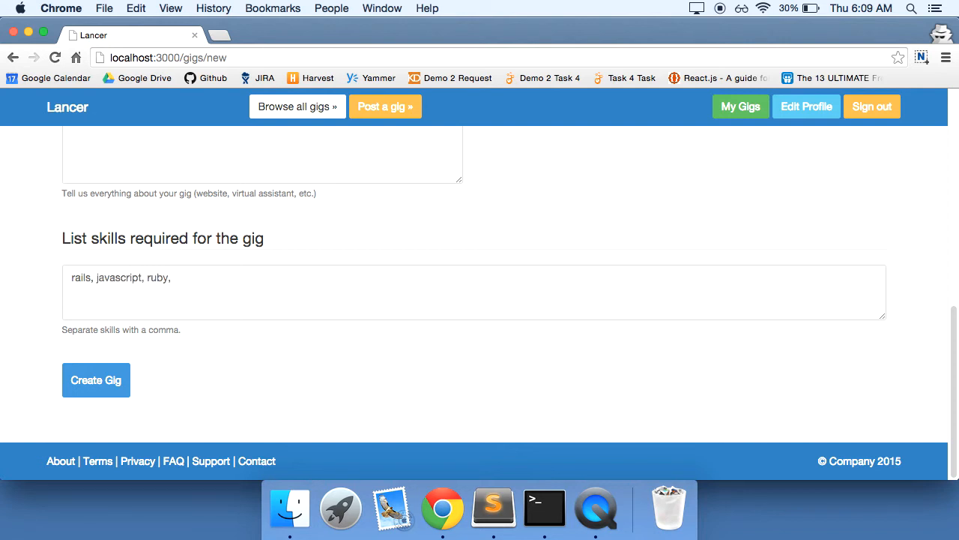
{"action": "key", "text": "Backspace"}
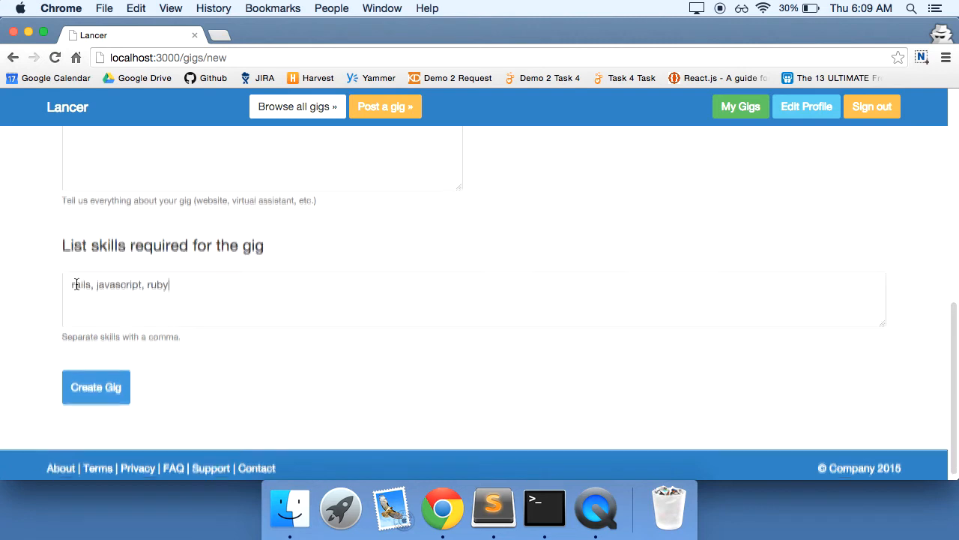
- View My Gigs listing Senior Solutions Producer, Test and Investor Brand Technician
{"action": "left_click", "coordinate": [746, 106]}
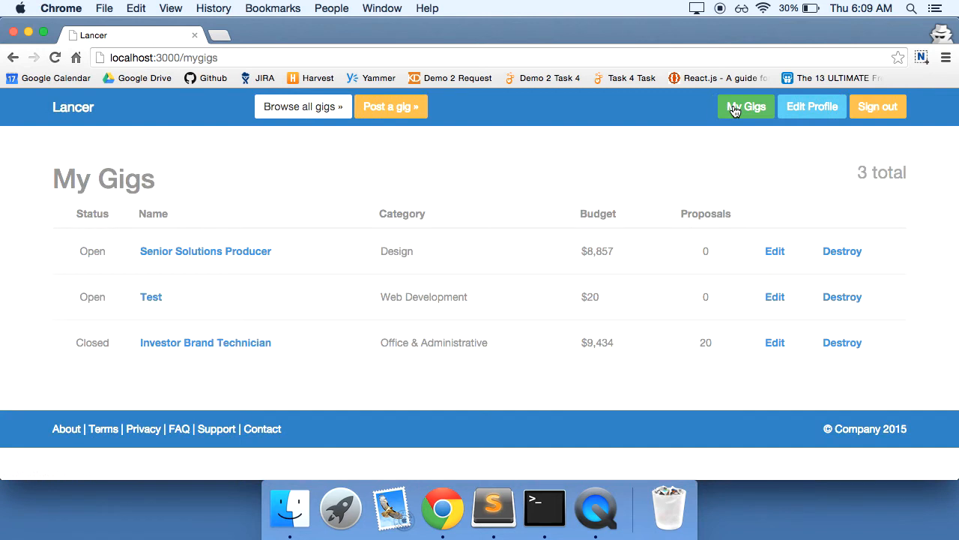
{"action": "mouse_move", "coordinate": [816, 320]}
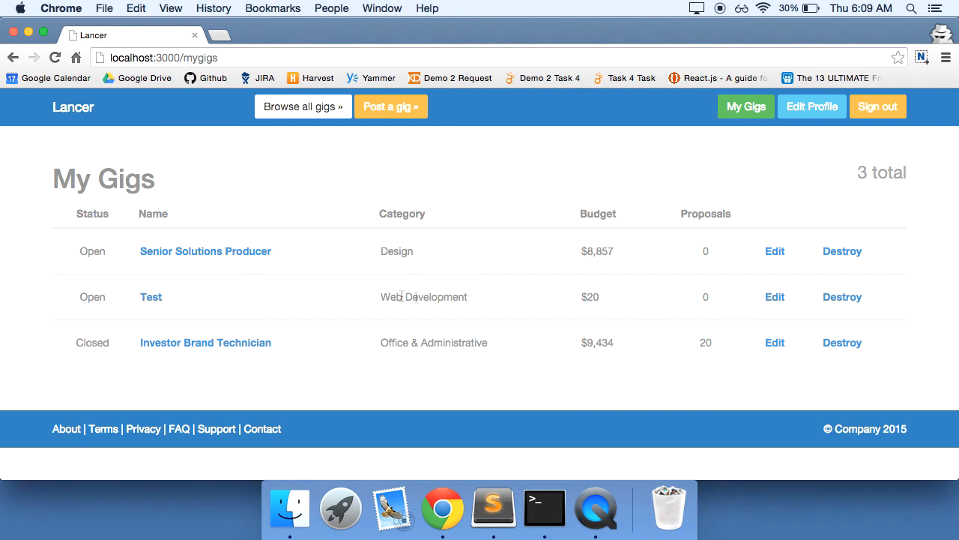
{"action": "mouse_move", "coordinate": [302, 105]}
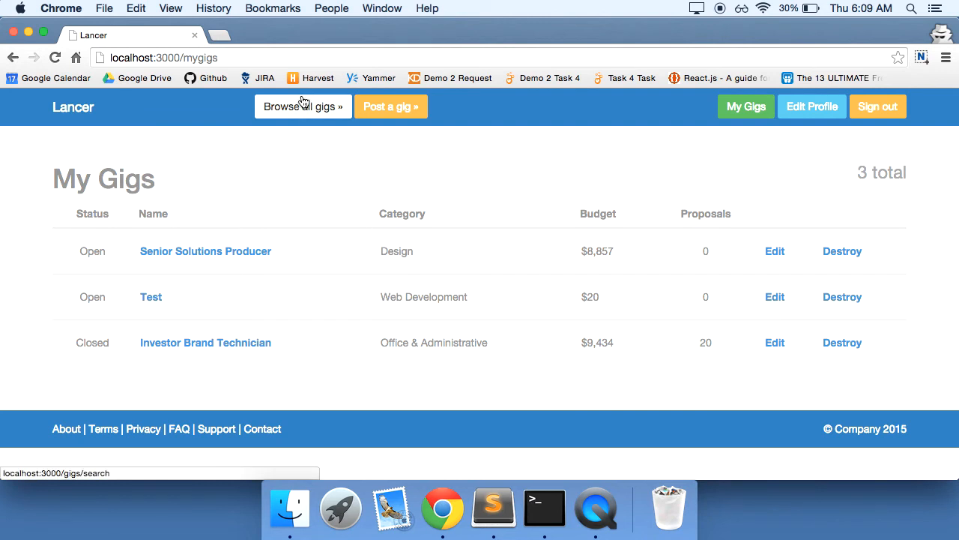
- View the Test gig's page ('You can't bid on your own gig!') and return to the 52-gig list
{"action": "left_click", "coordinate": [298, 106]}
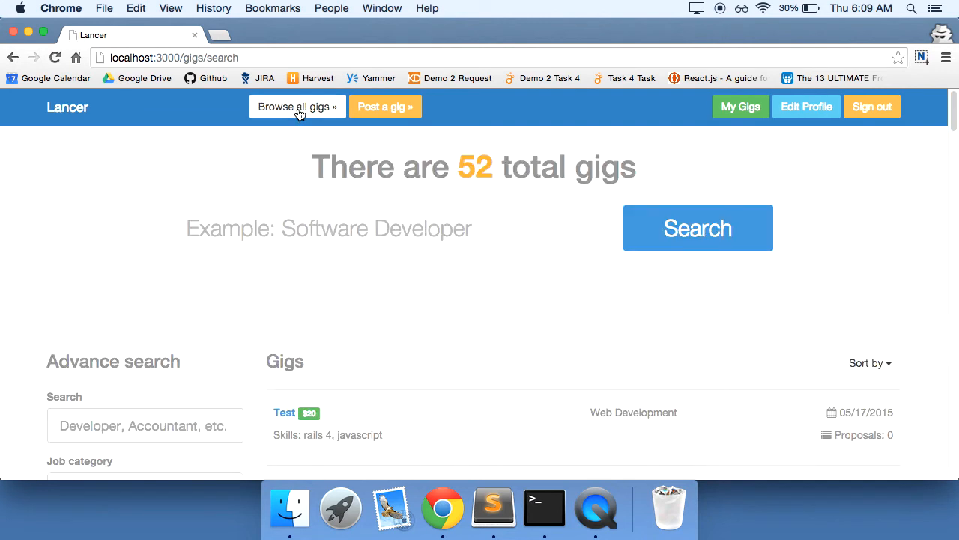
{"action": "scroll", "scroll_direction": "down", "scroll_amount": 3}
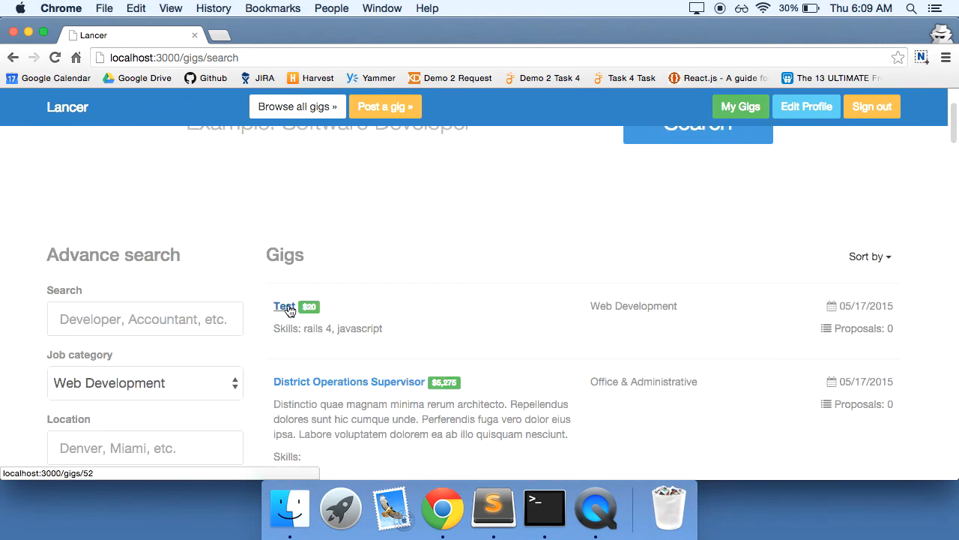
{"action": "left_click", "coordinate": [283, 305]}
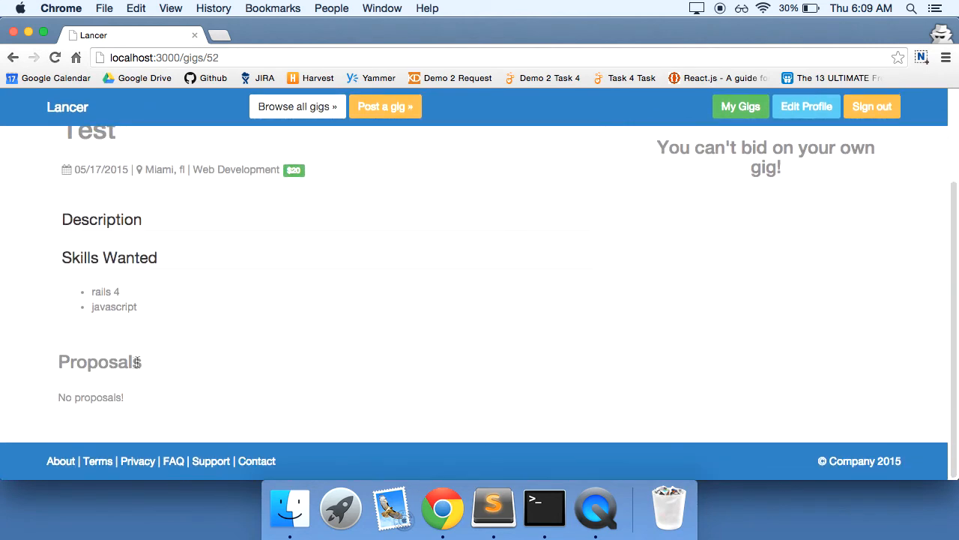
{"action": "mouse_move", "coordinate": [123, 388]}
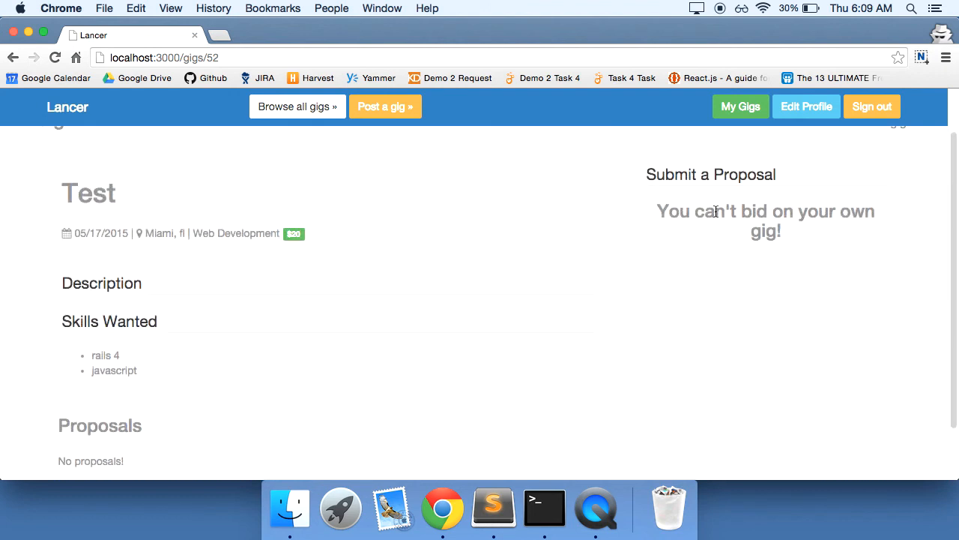
{"action": "mouse_move", "coordinate": [732, 216]}
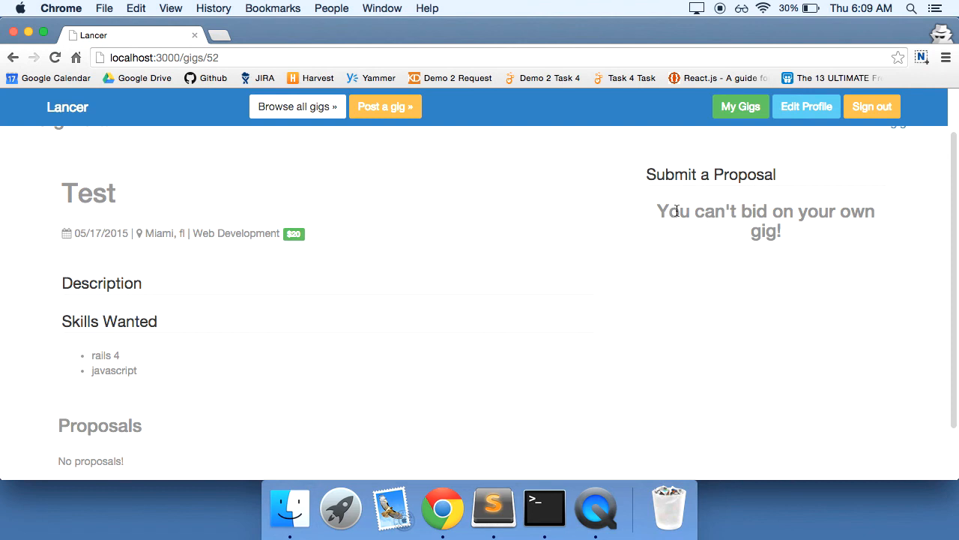
{"action": "mouse_move", "coordinate": [655, 215]}
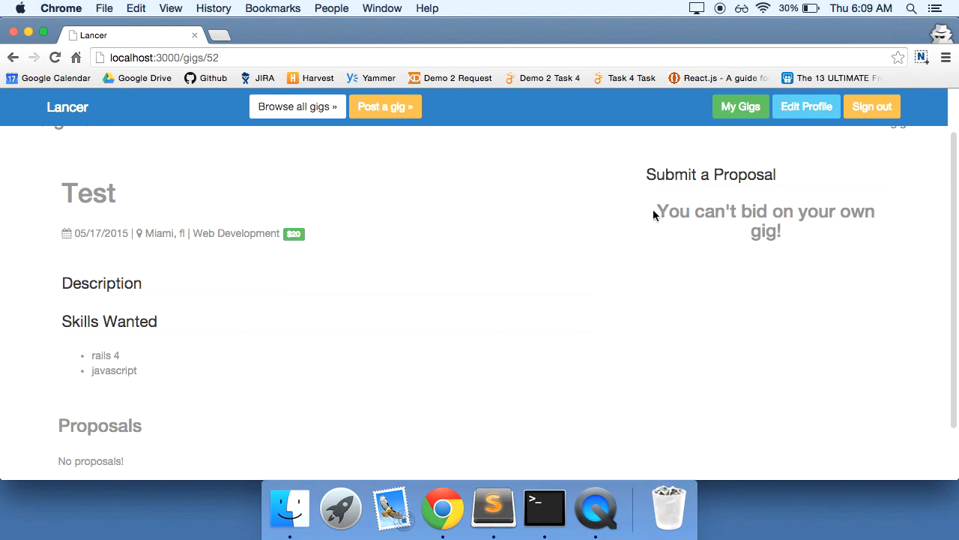
{"action": "left_click", "coordinate": [297, 104]}
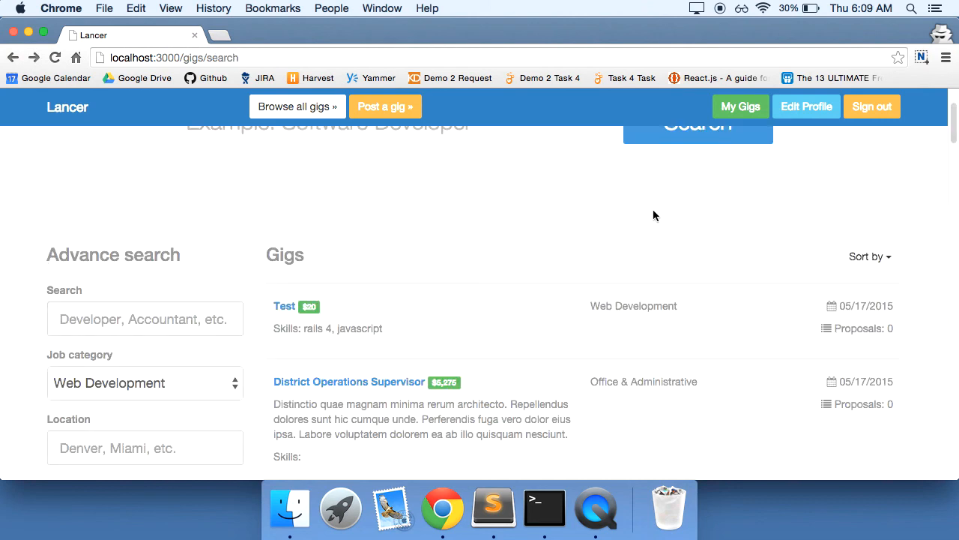